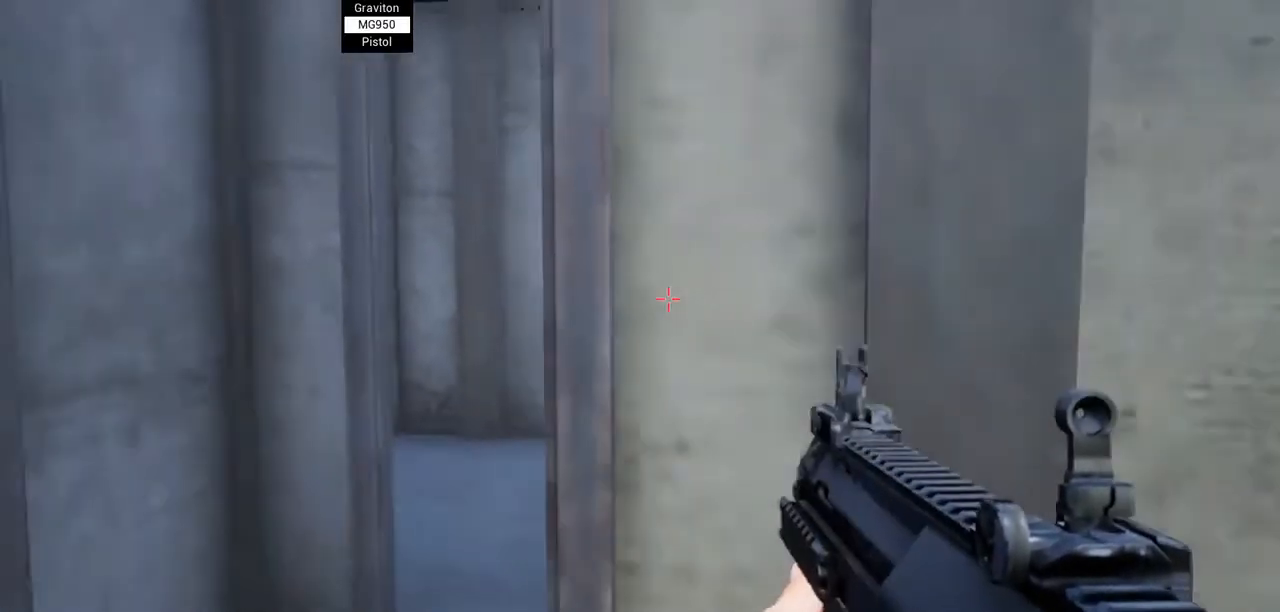
Review the timeline's curve editor, then show the character's component viewport with arms, gun and camera.
{"action": "key", "text": "3"}
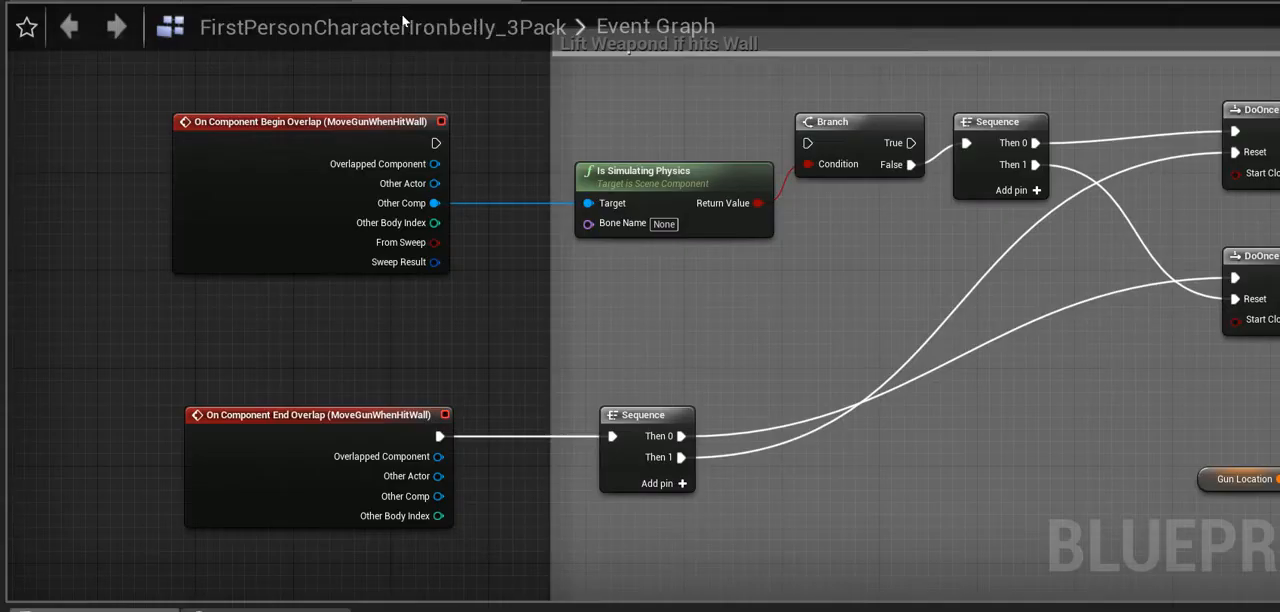
{"action": "mouse_move", "coordinate": [52, 100]}
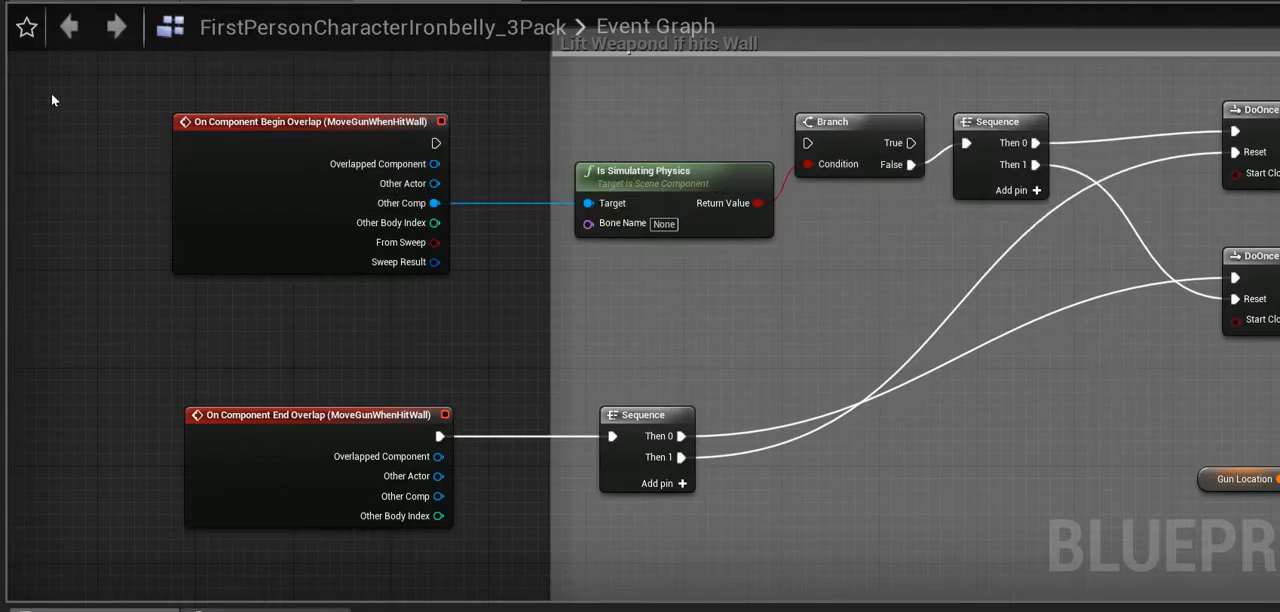
{"action": "mouse_move", "coordinate": [112, 102]}
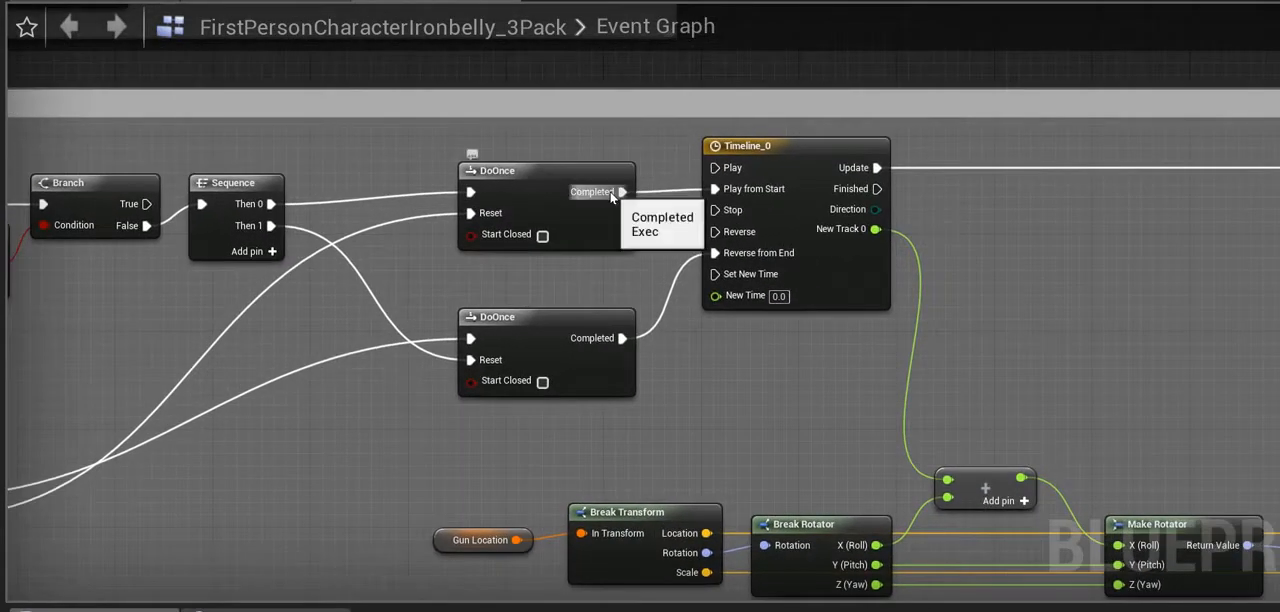
{"action": "double_click", "coordinate": [748, 146]}
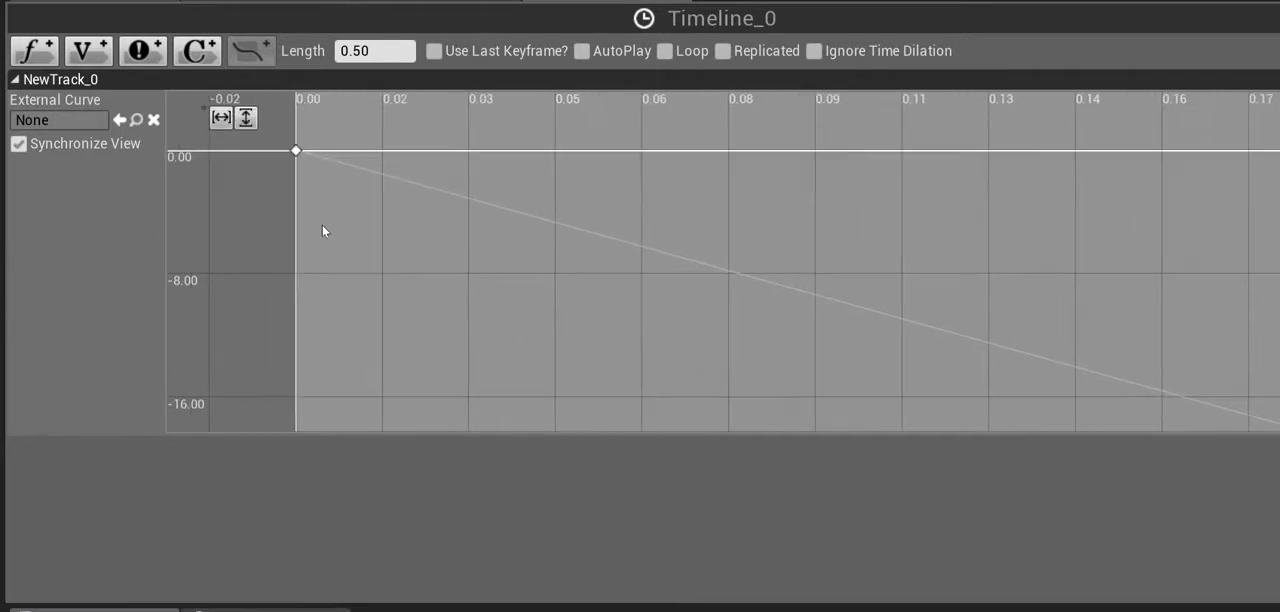
{"action": "left_click", "coordinate": [296, 152]}
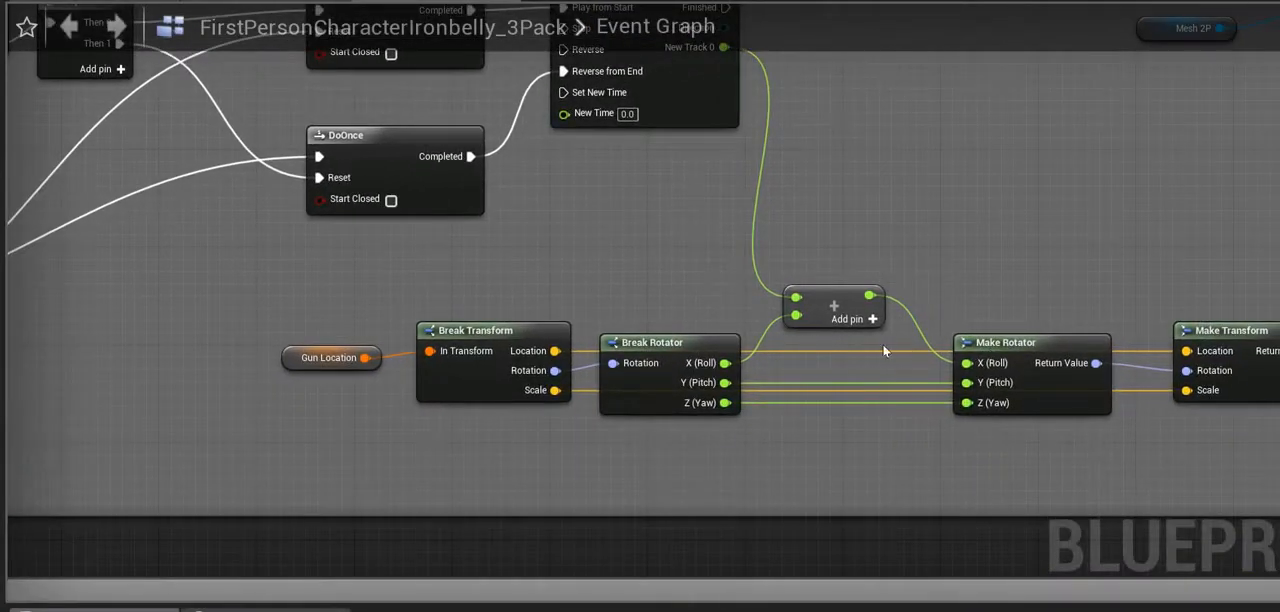
{"action": "left_click", "coordinate": [132, 20]}
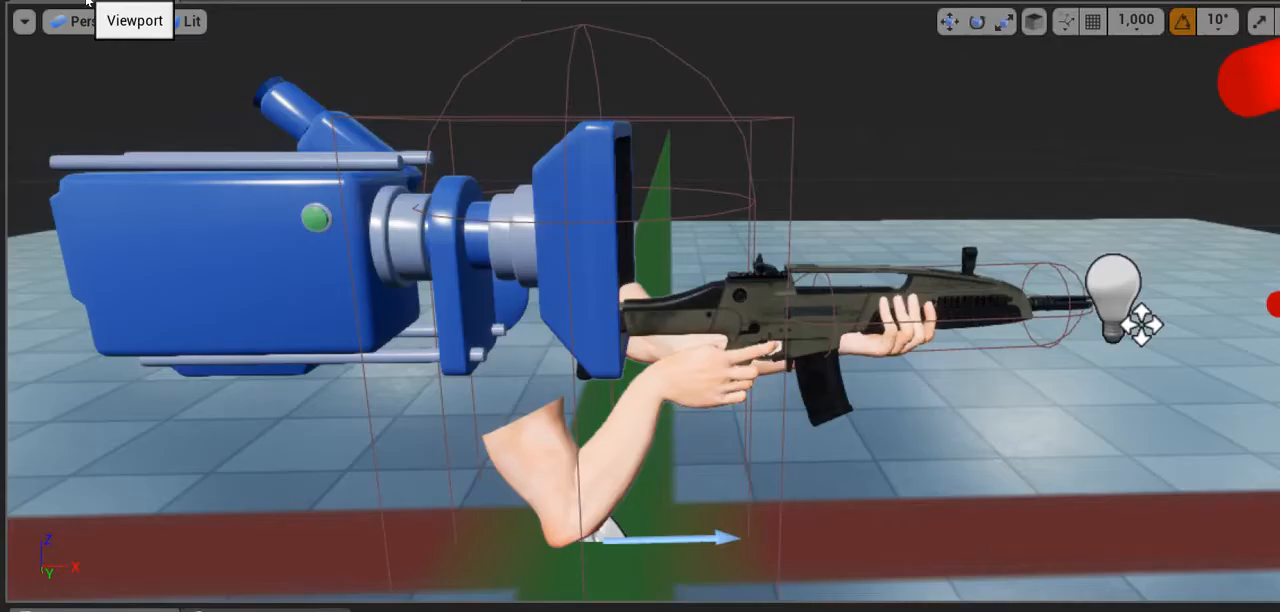
{"action": "mouse_move", "coordinate": [996, 280]}
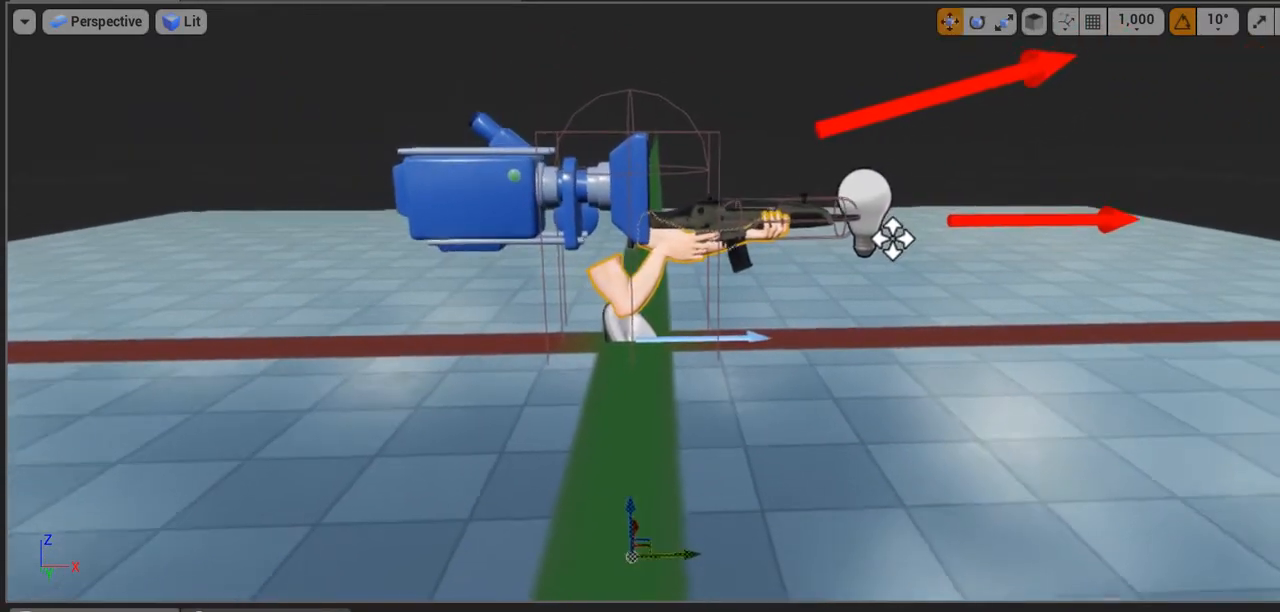
Revisit the timeline curve editor and return to the component viewport with aim-direction arrows.
{"action": "left_click", "coordinate": [976, 22]}
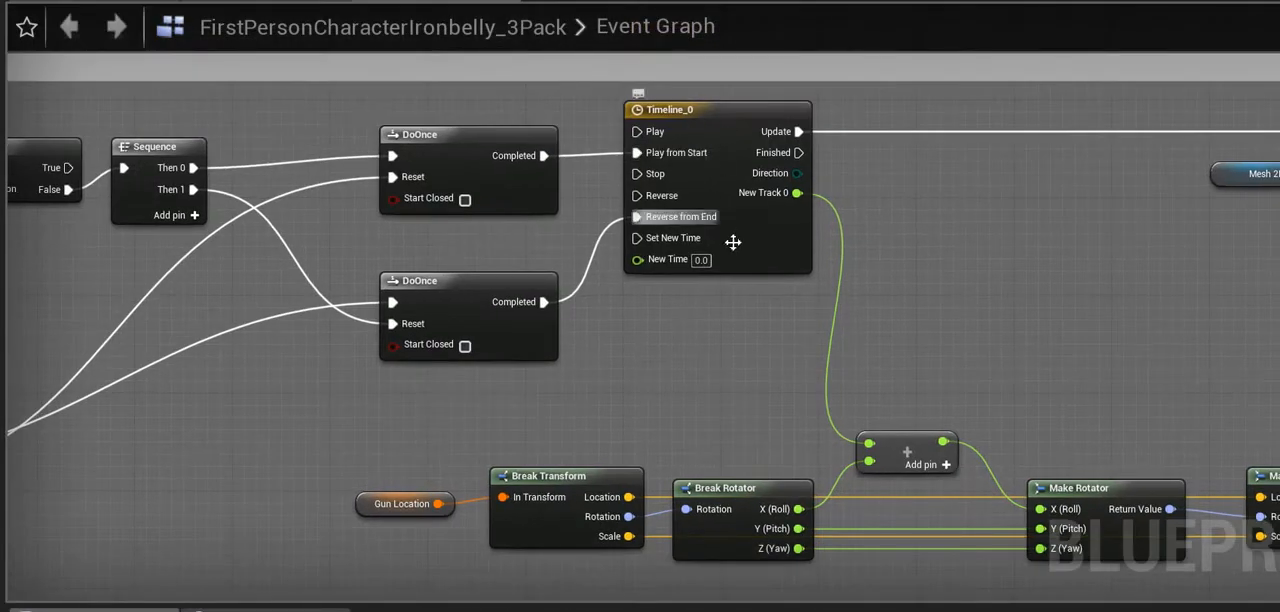
{"action": "mouse_move", "coordinate": [724, 118]}
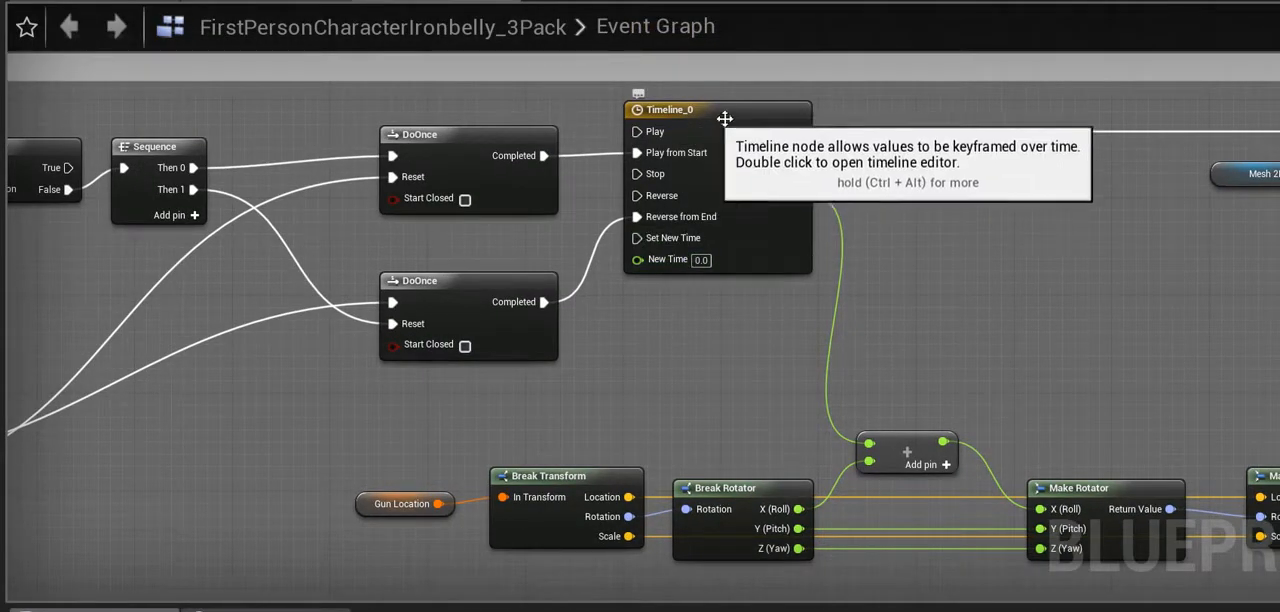
{"action": "double_click", "coordinate": [700, 108]}
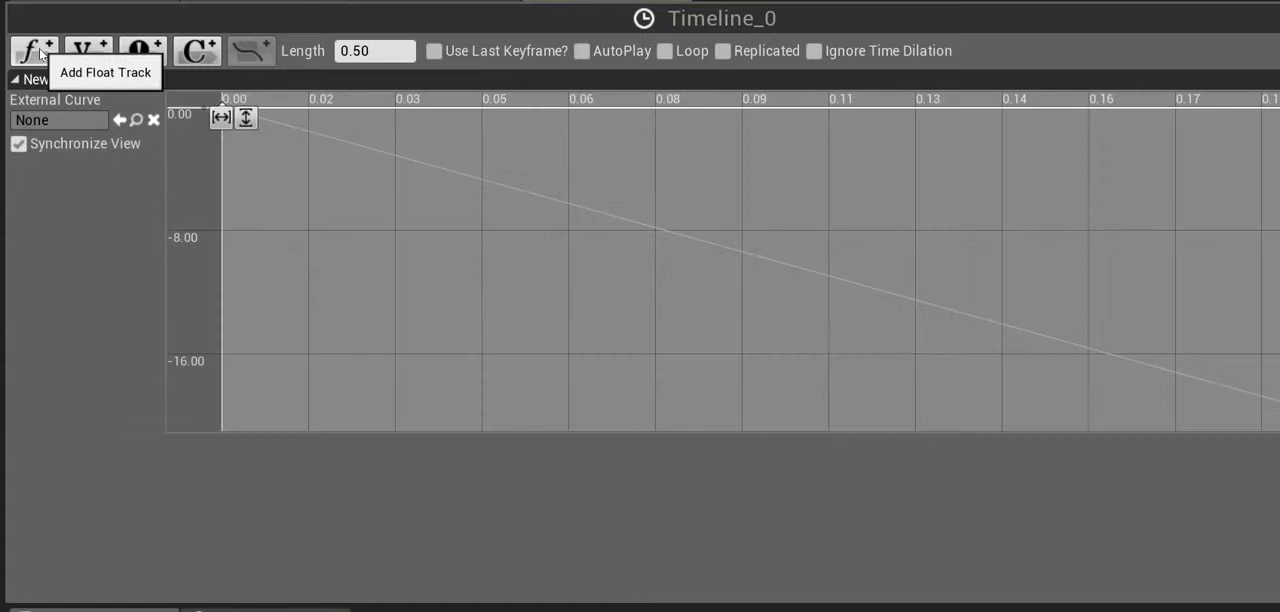
{"action": "left_click", "coordinate": [32, 52]}
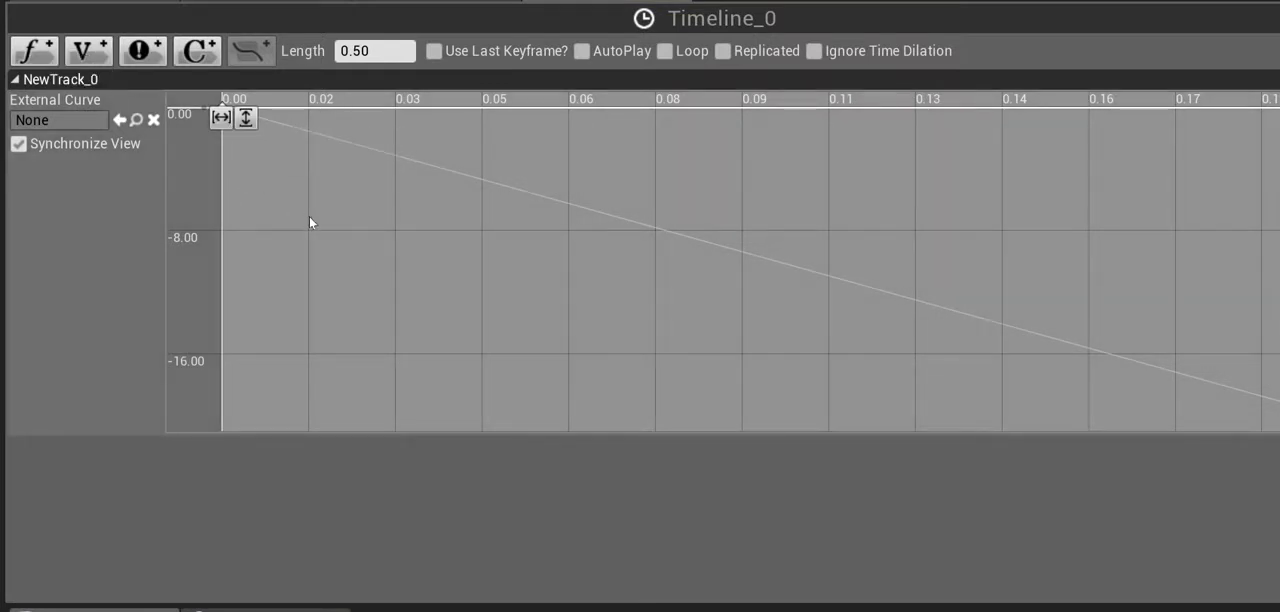
{"action": "mouse_move", "coordinate": [780, 116]}
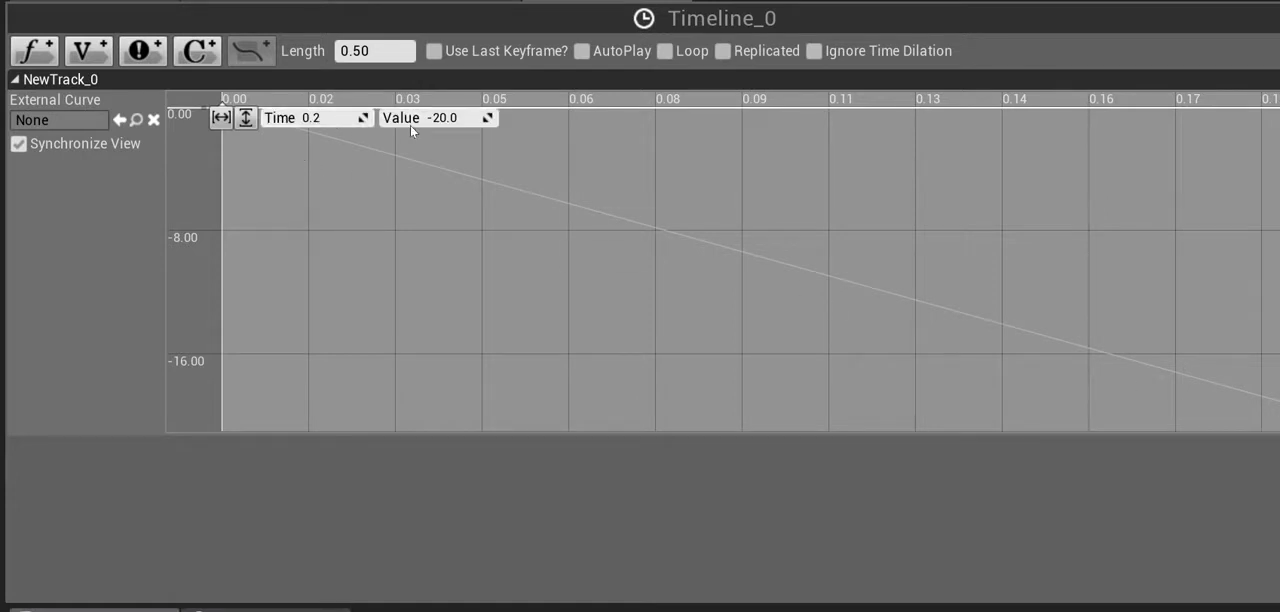
{"action": "mouse_move", "coordinate": [498, 136]}
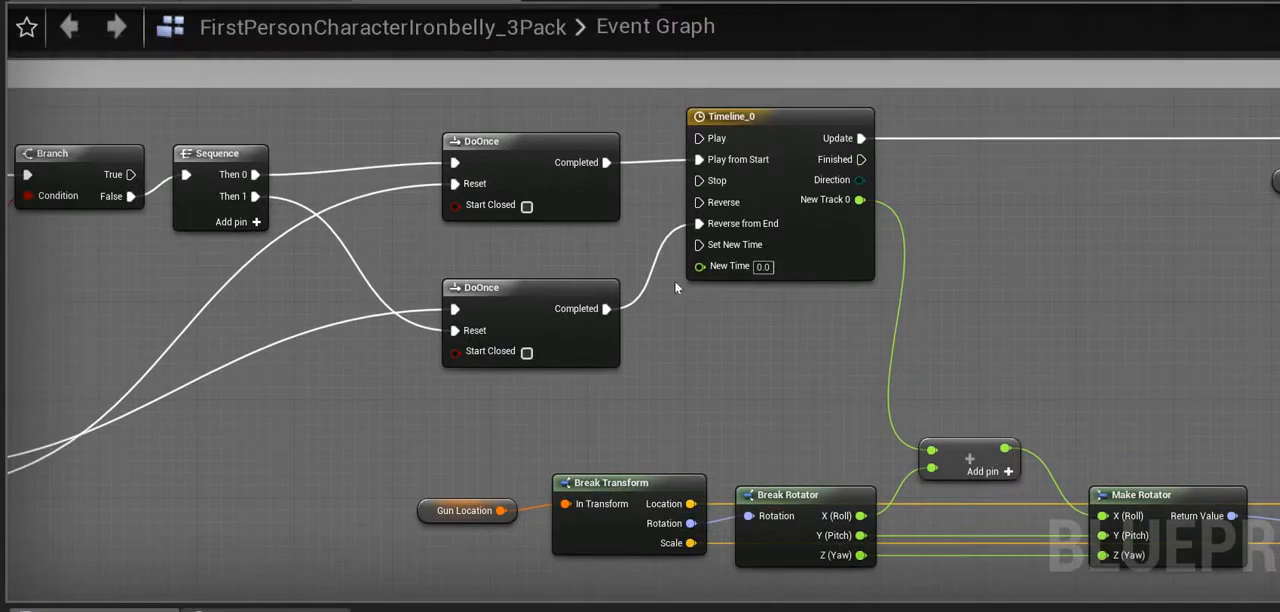
{"action": "mouse_move", "coordinate": [740, 224]}
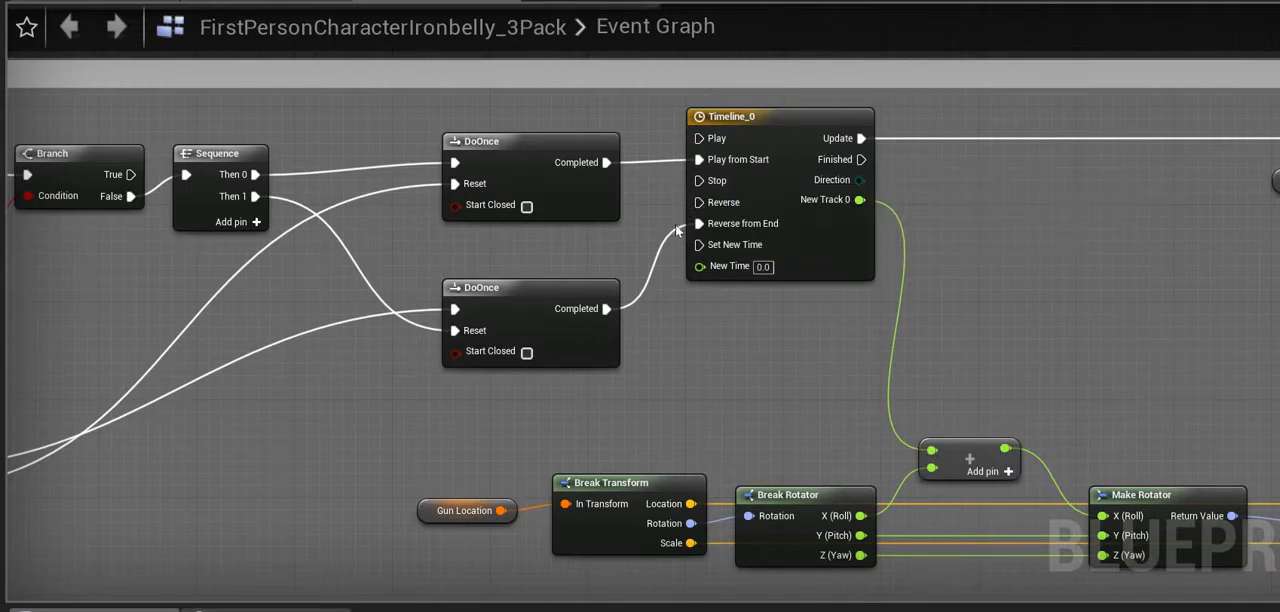
{"action": "mouse_move", "coordinate": [856, 248]}
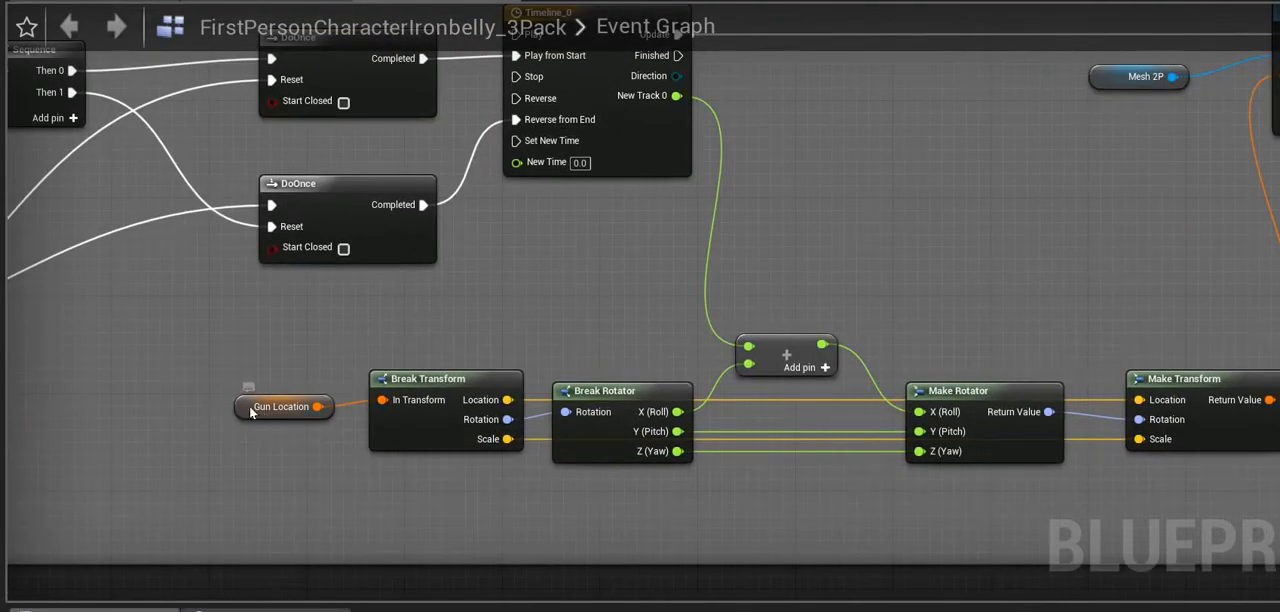
{"action": "mouse_move", "coordinate": [300, 424]}
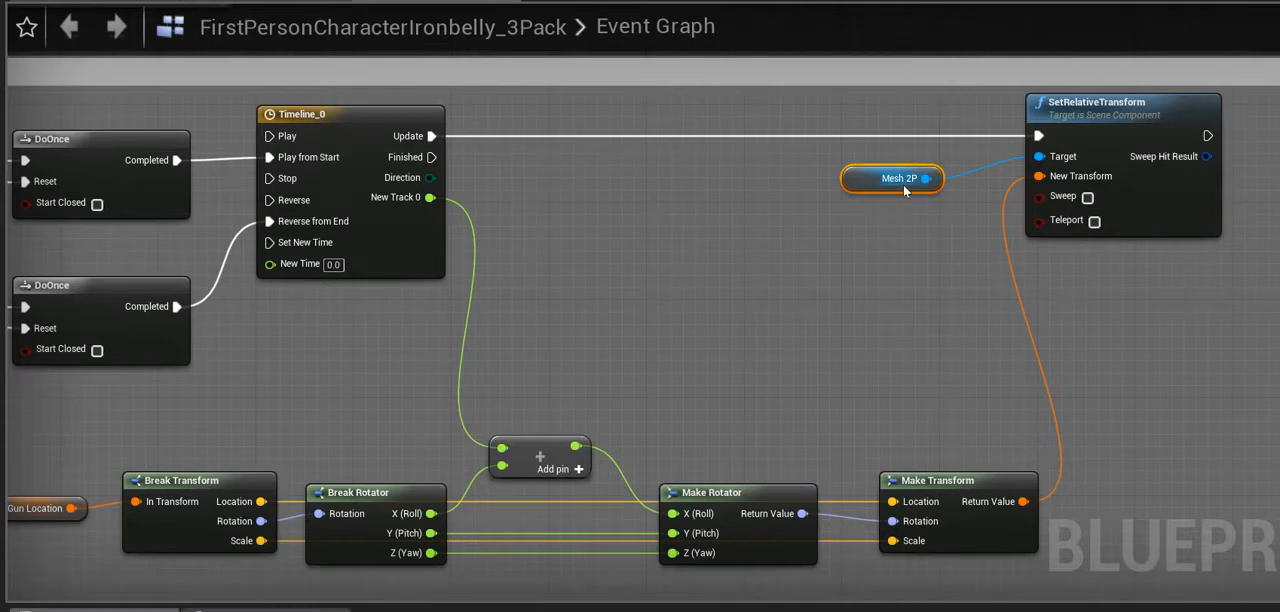
{"action": "mouse_move", "coordinate": [770, 164]}
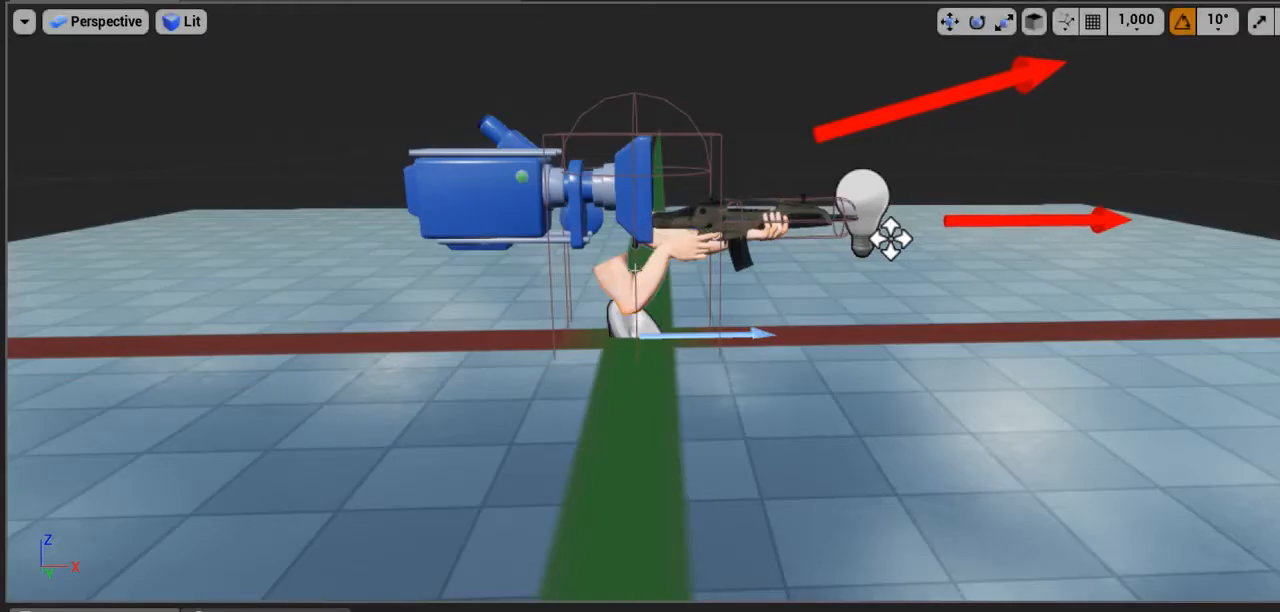
Return to the Event Graph at the Break/Make Rotator nodes building the gun's transform.
{"action": "left_click", "coordinate": [976, 22]}
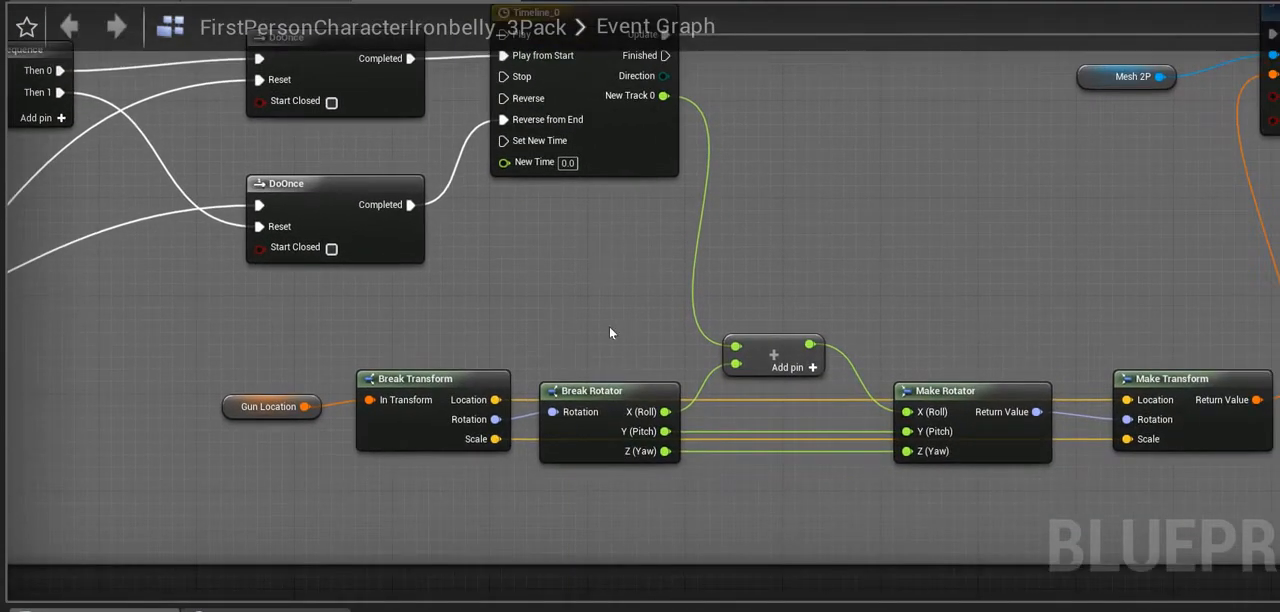
{"action": "left_click", "coordinate": [270, 406]}
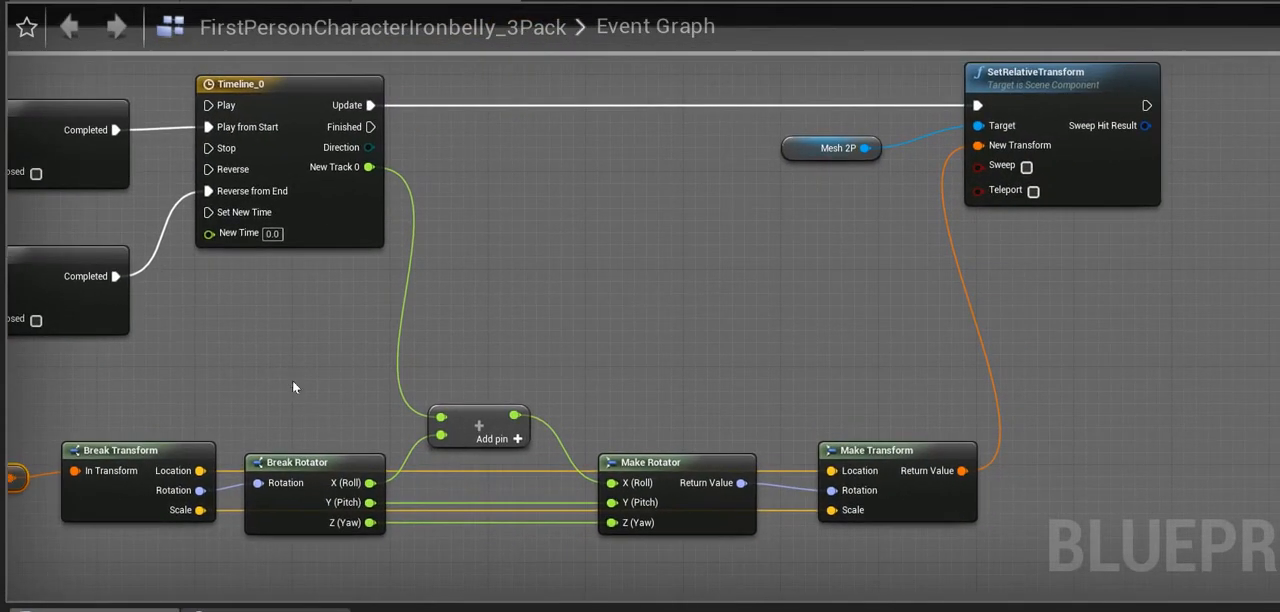
{"action": "mouse_move", "coordinate": [1004, 328]}
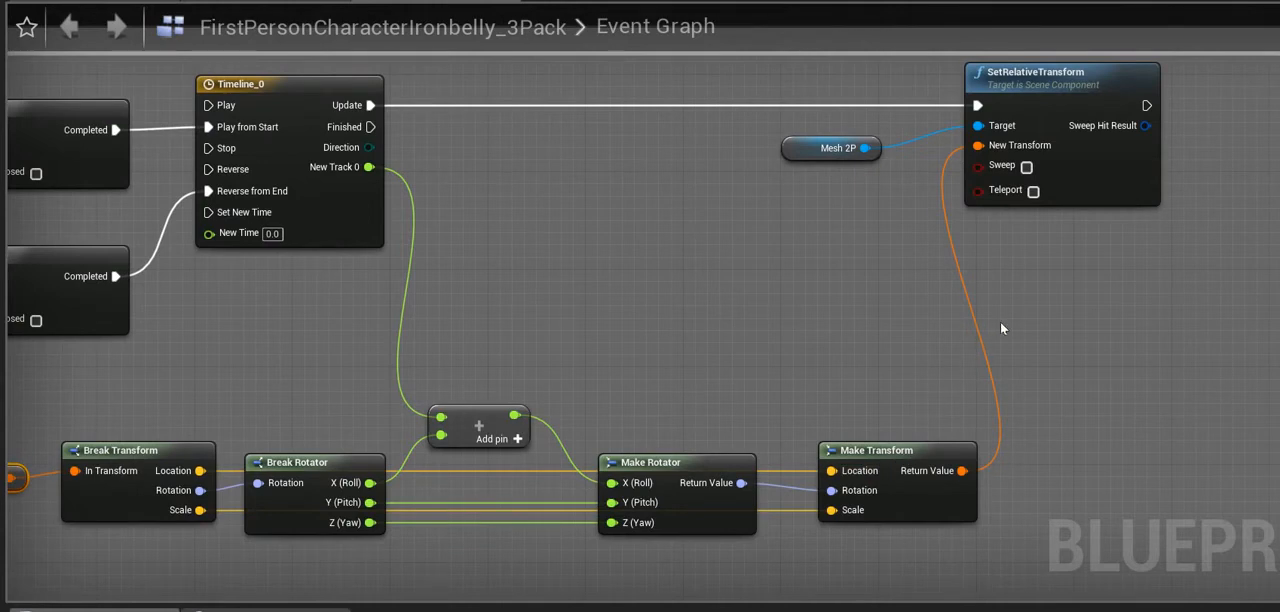
{"action": "mouse_move", "coordinate": [1012, 324]}
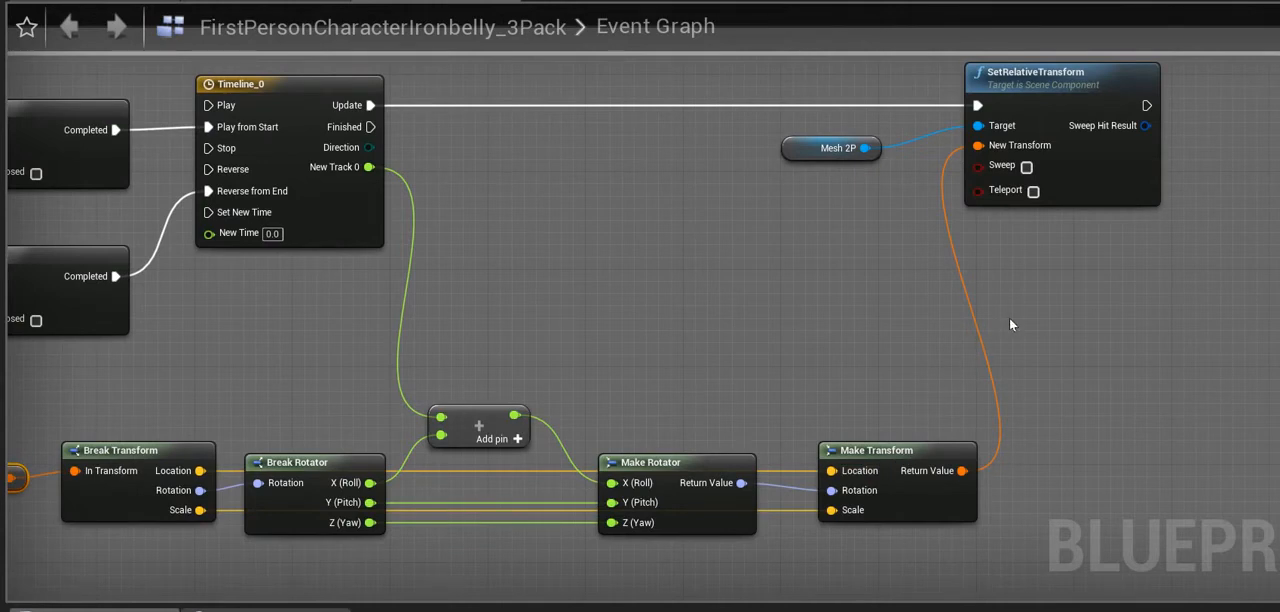